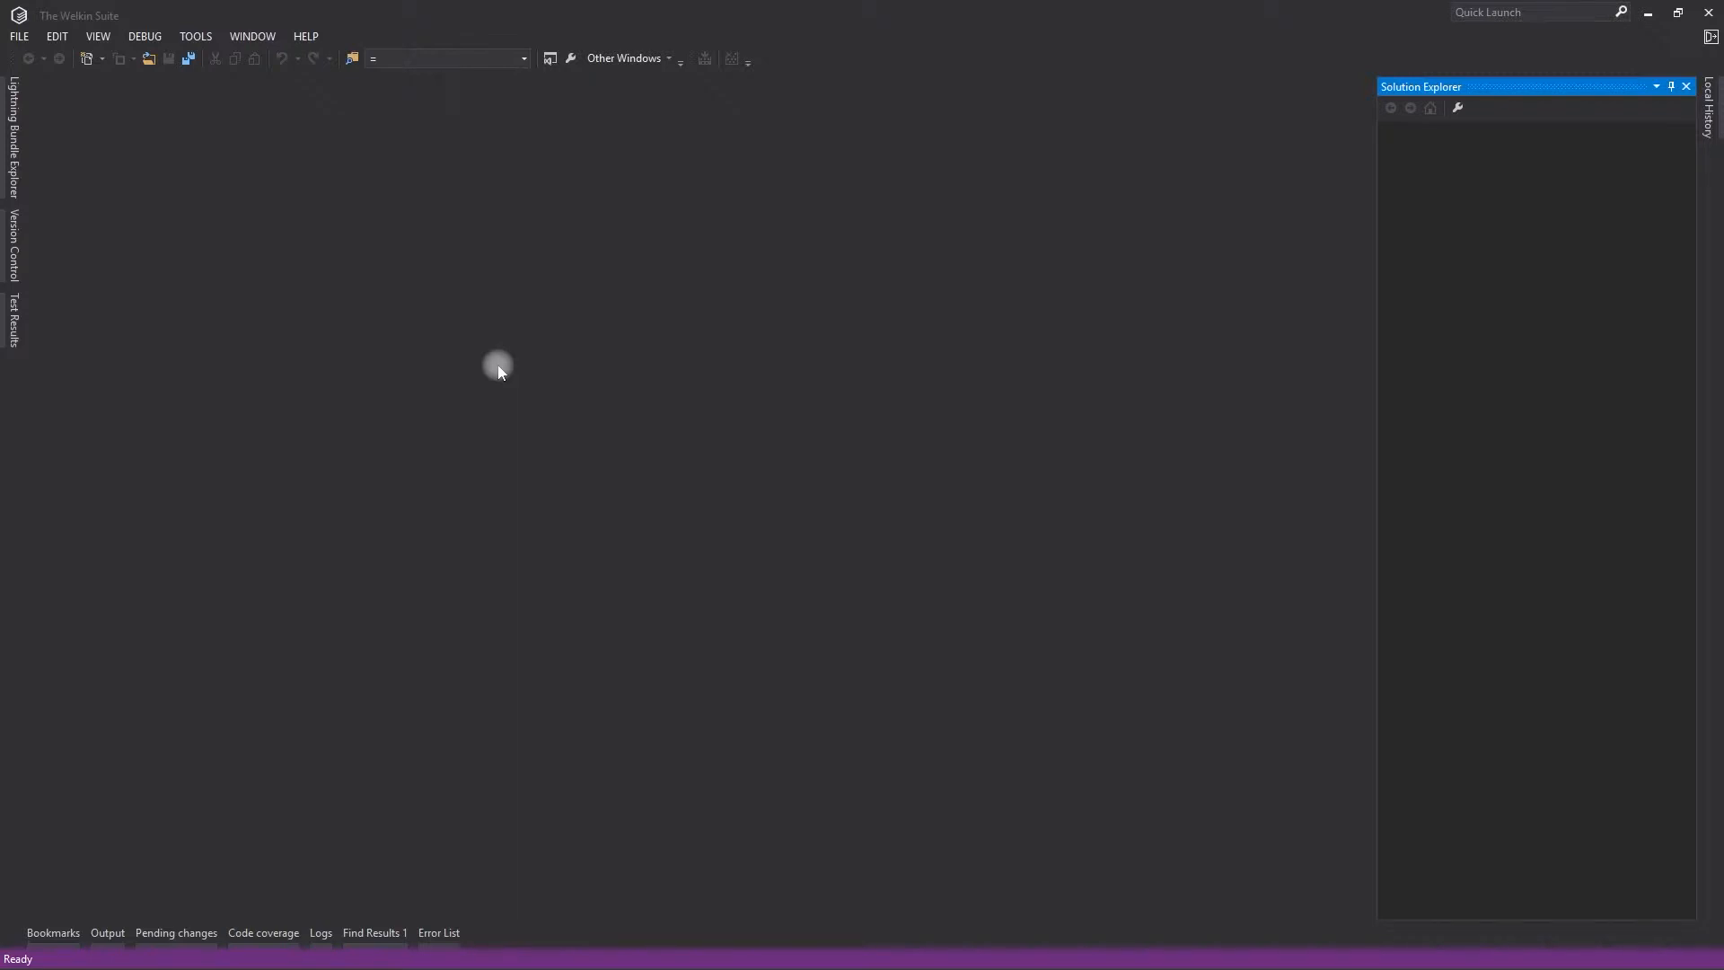
pyautogui.moveTo(13, 98)
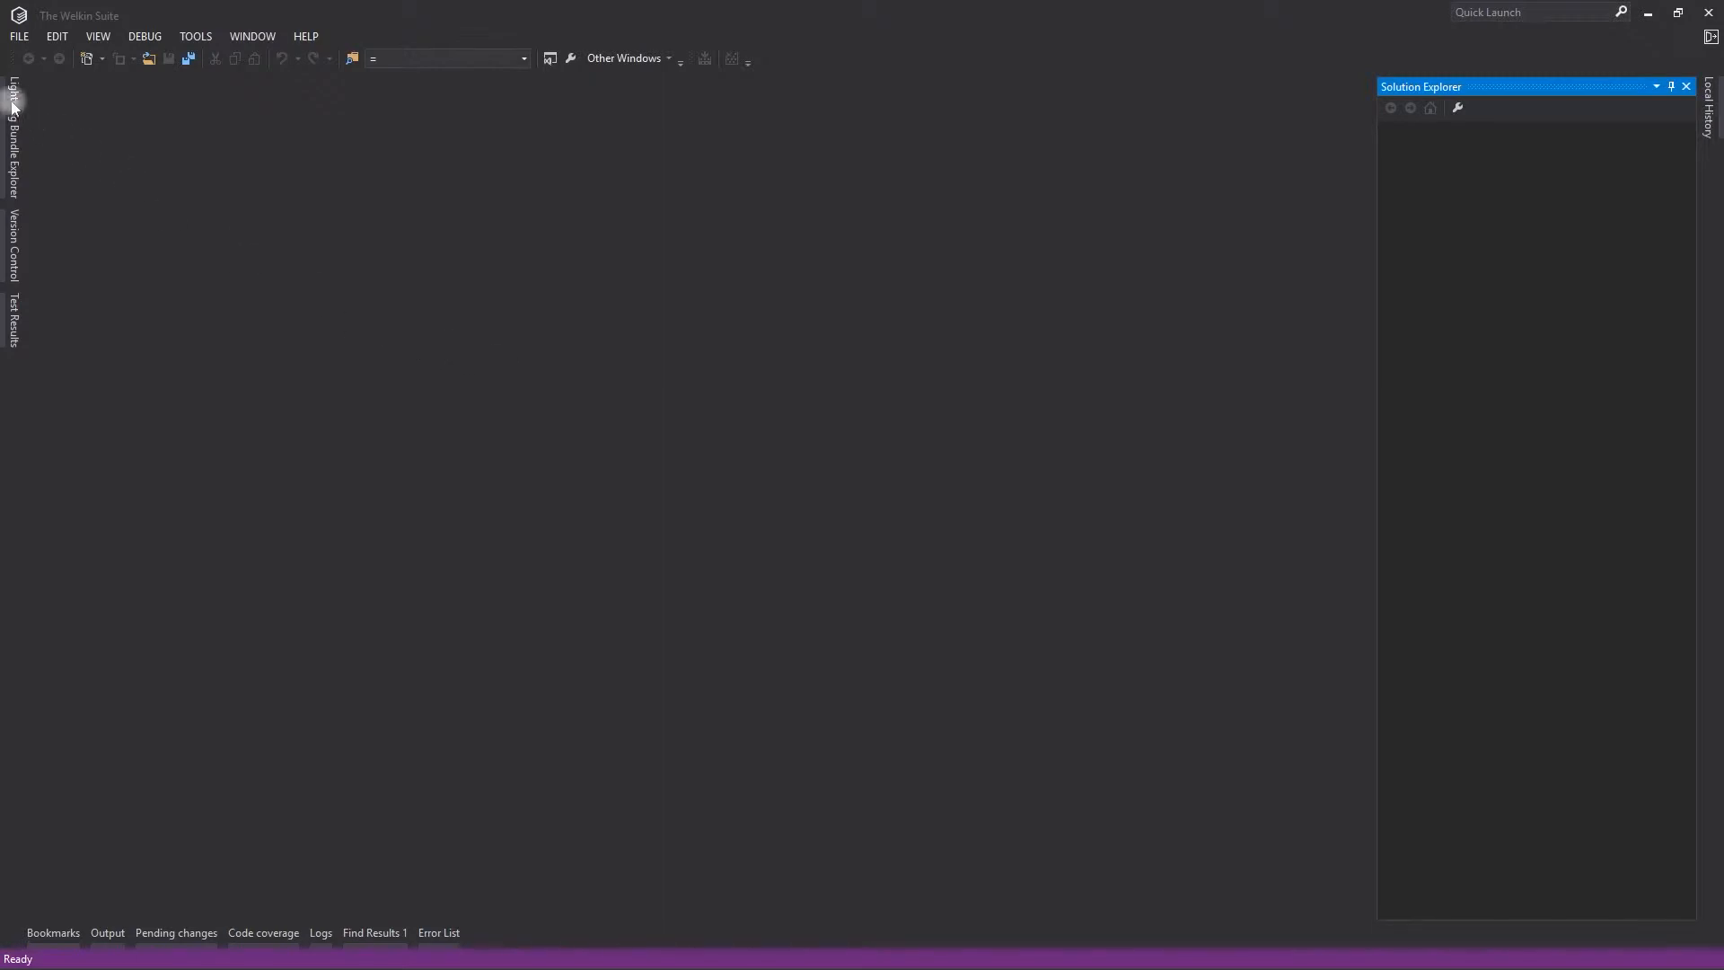
# - Show the FILE > New menu where a new project can be started
pyautogui.click(18, 36)
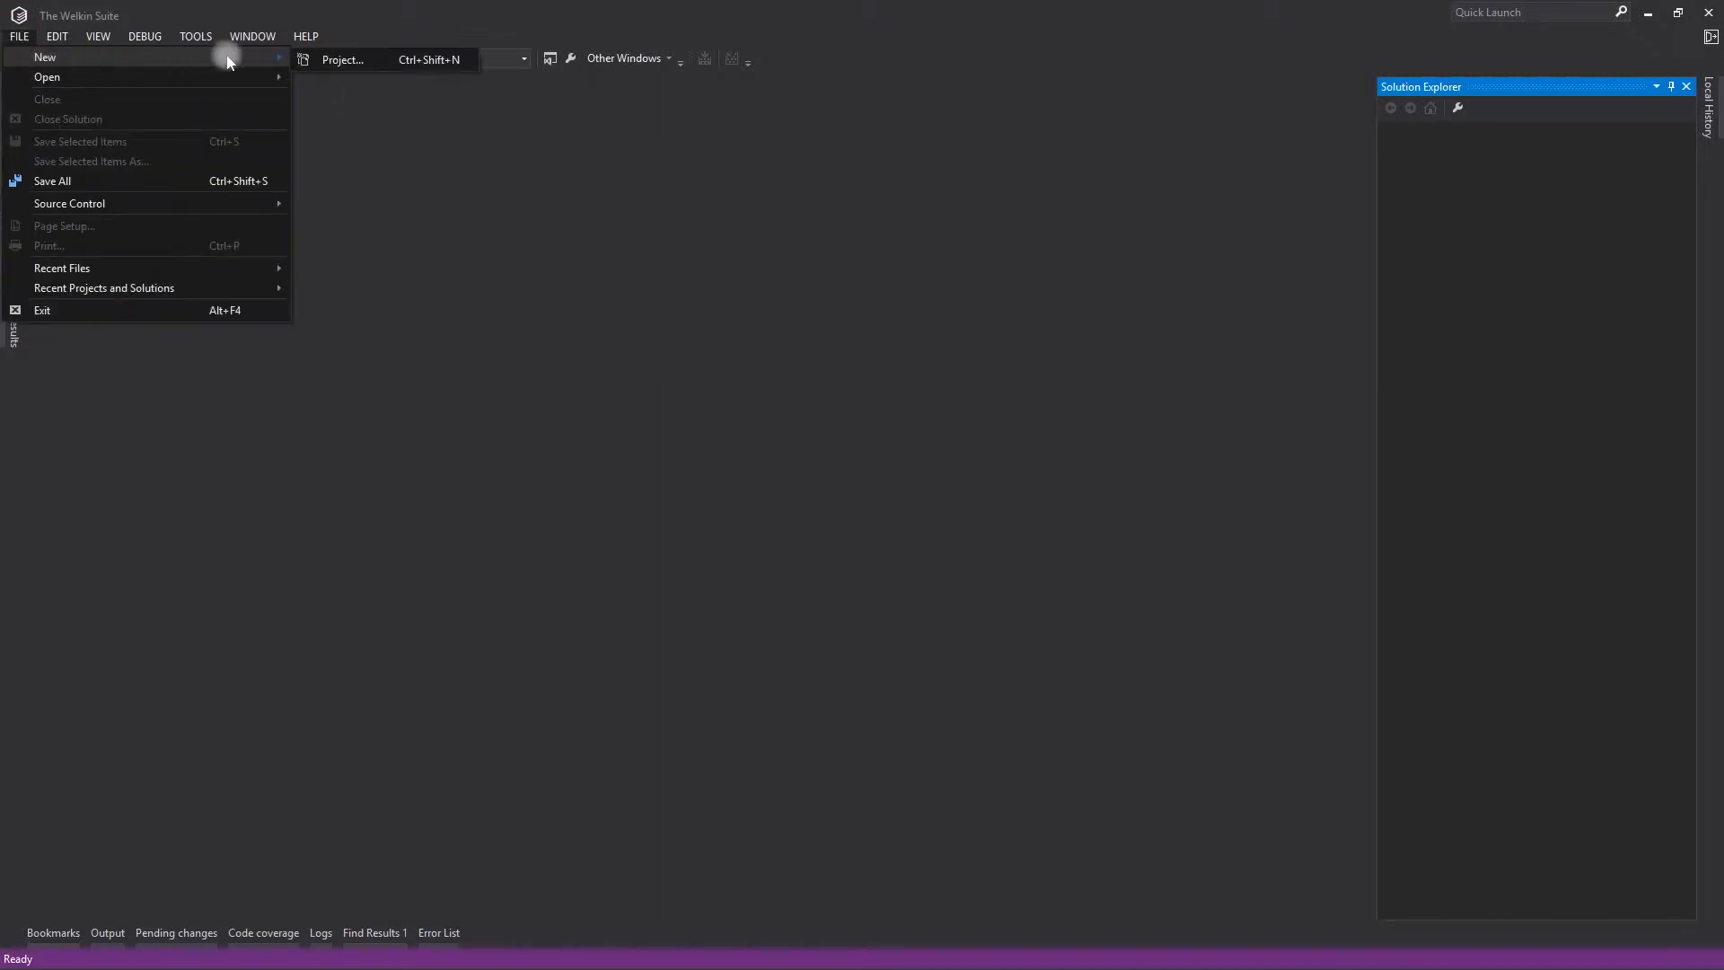
# - Create a Salesforce Project named 'GettingStarted', launching the download wizard
pyautogui.click(341, 59)
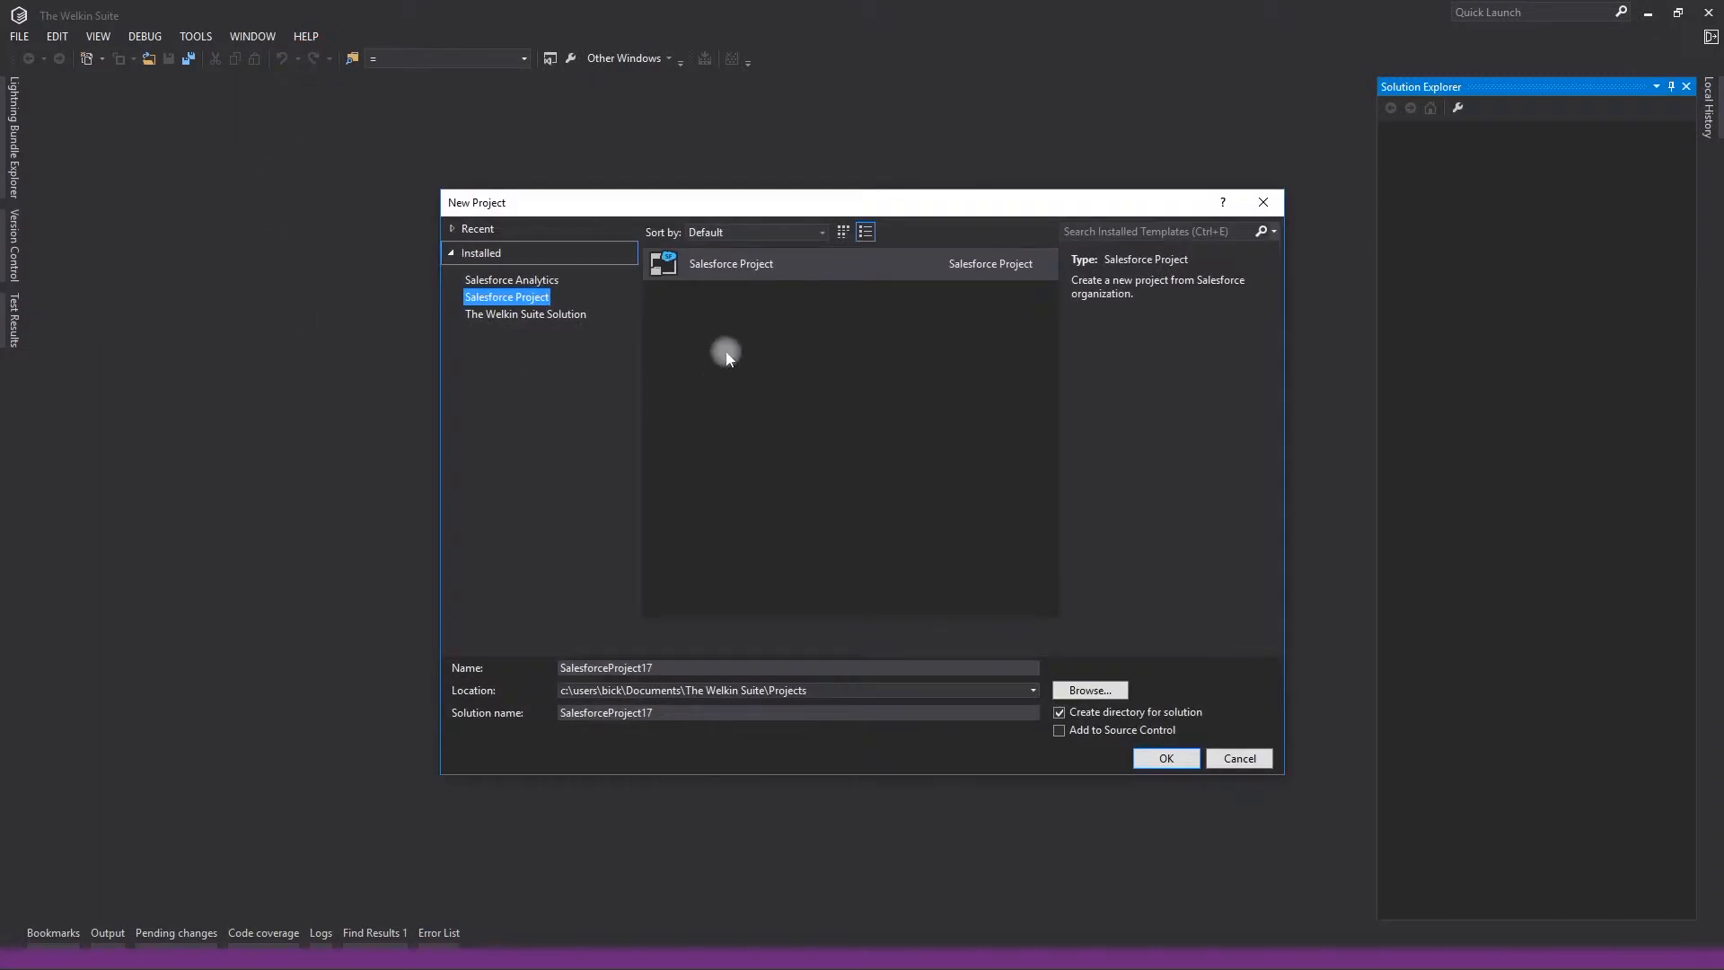
pyautogui.click(731, 262)
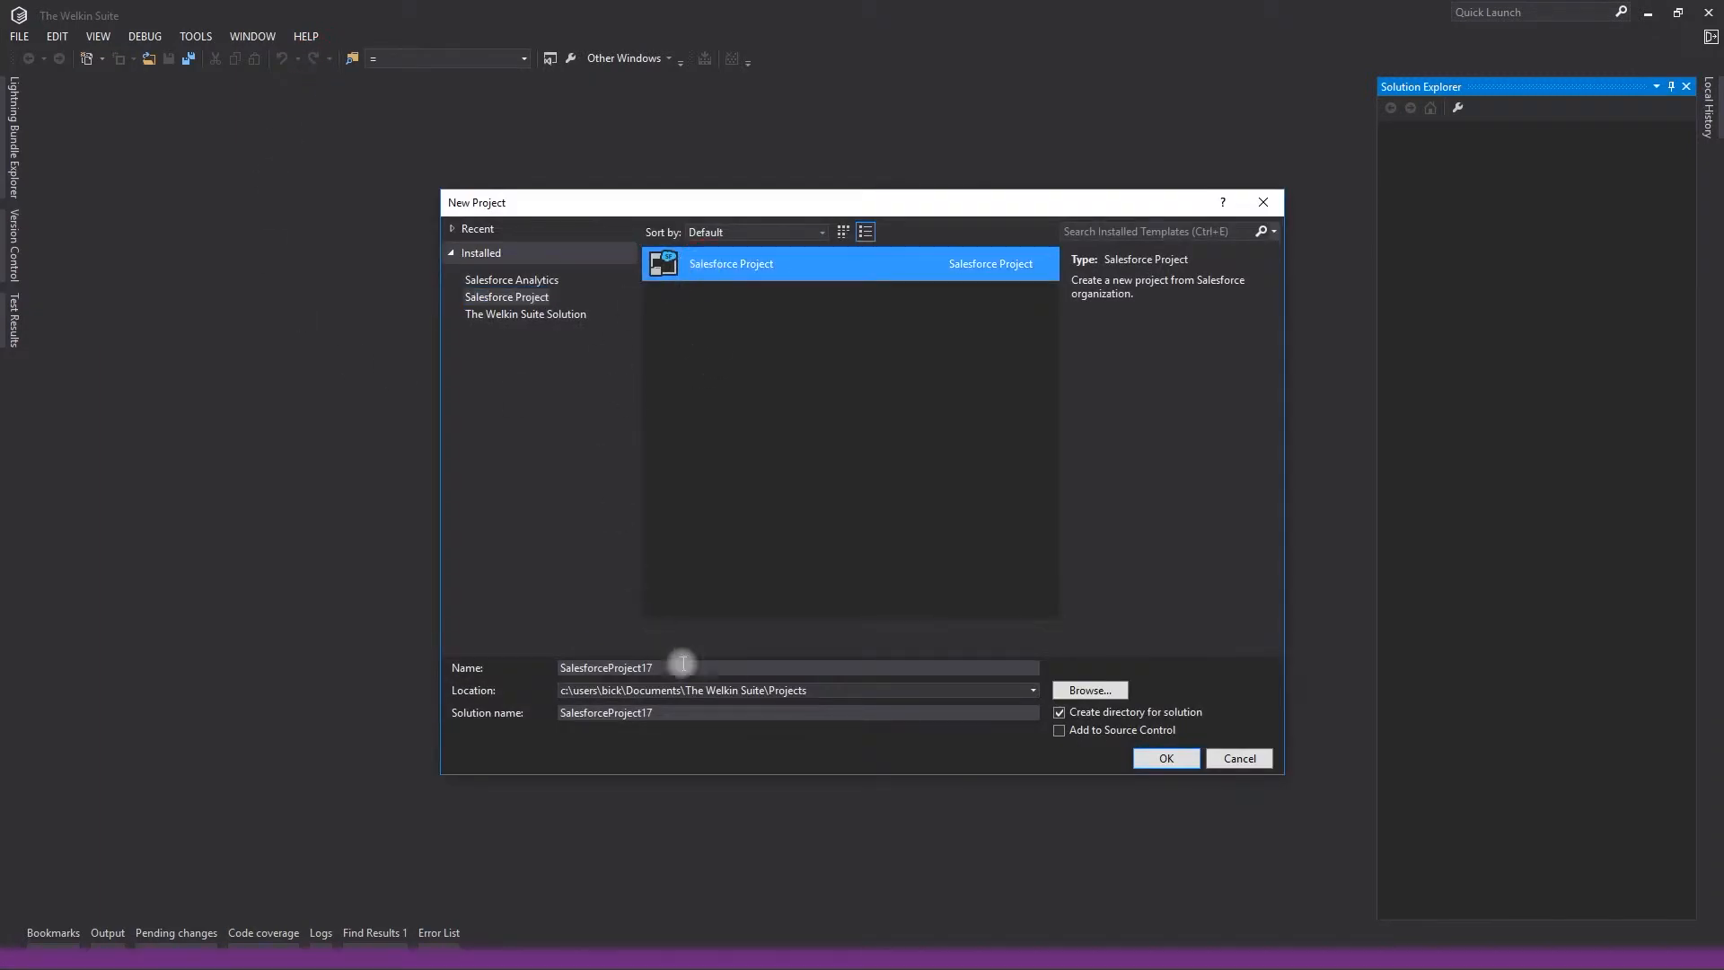
pyautogui.write('GettingSta')
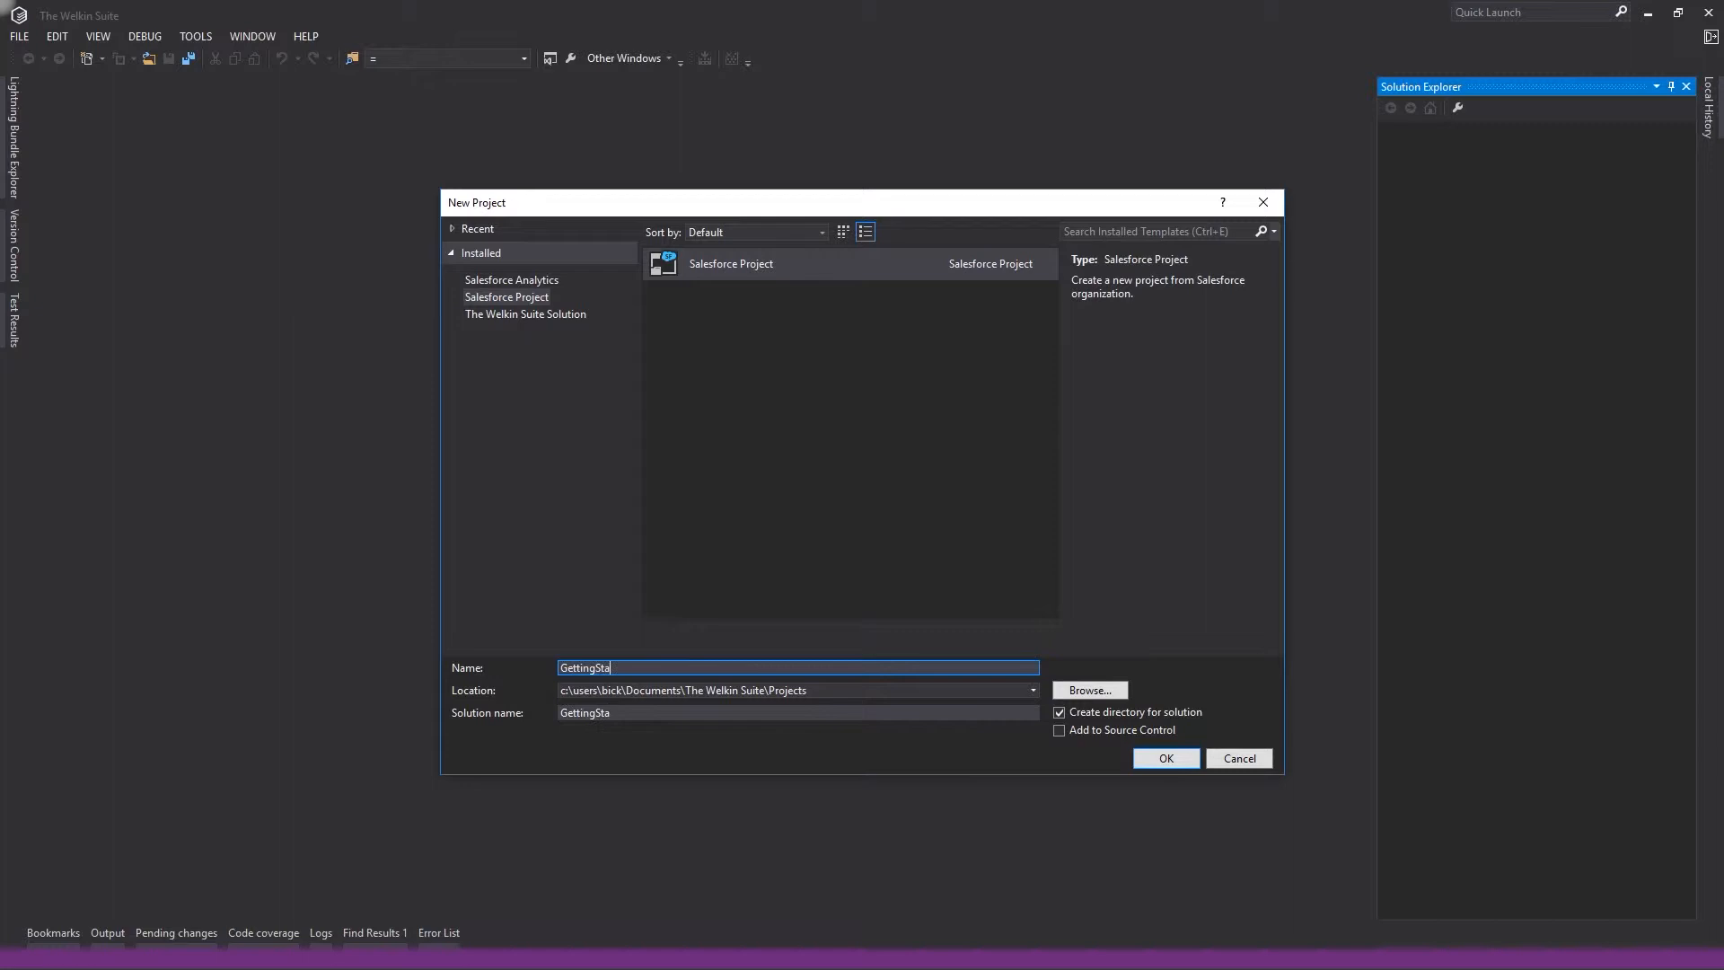
pyautogui.click(1164, 758)
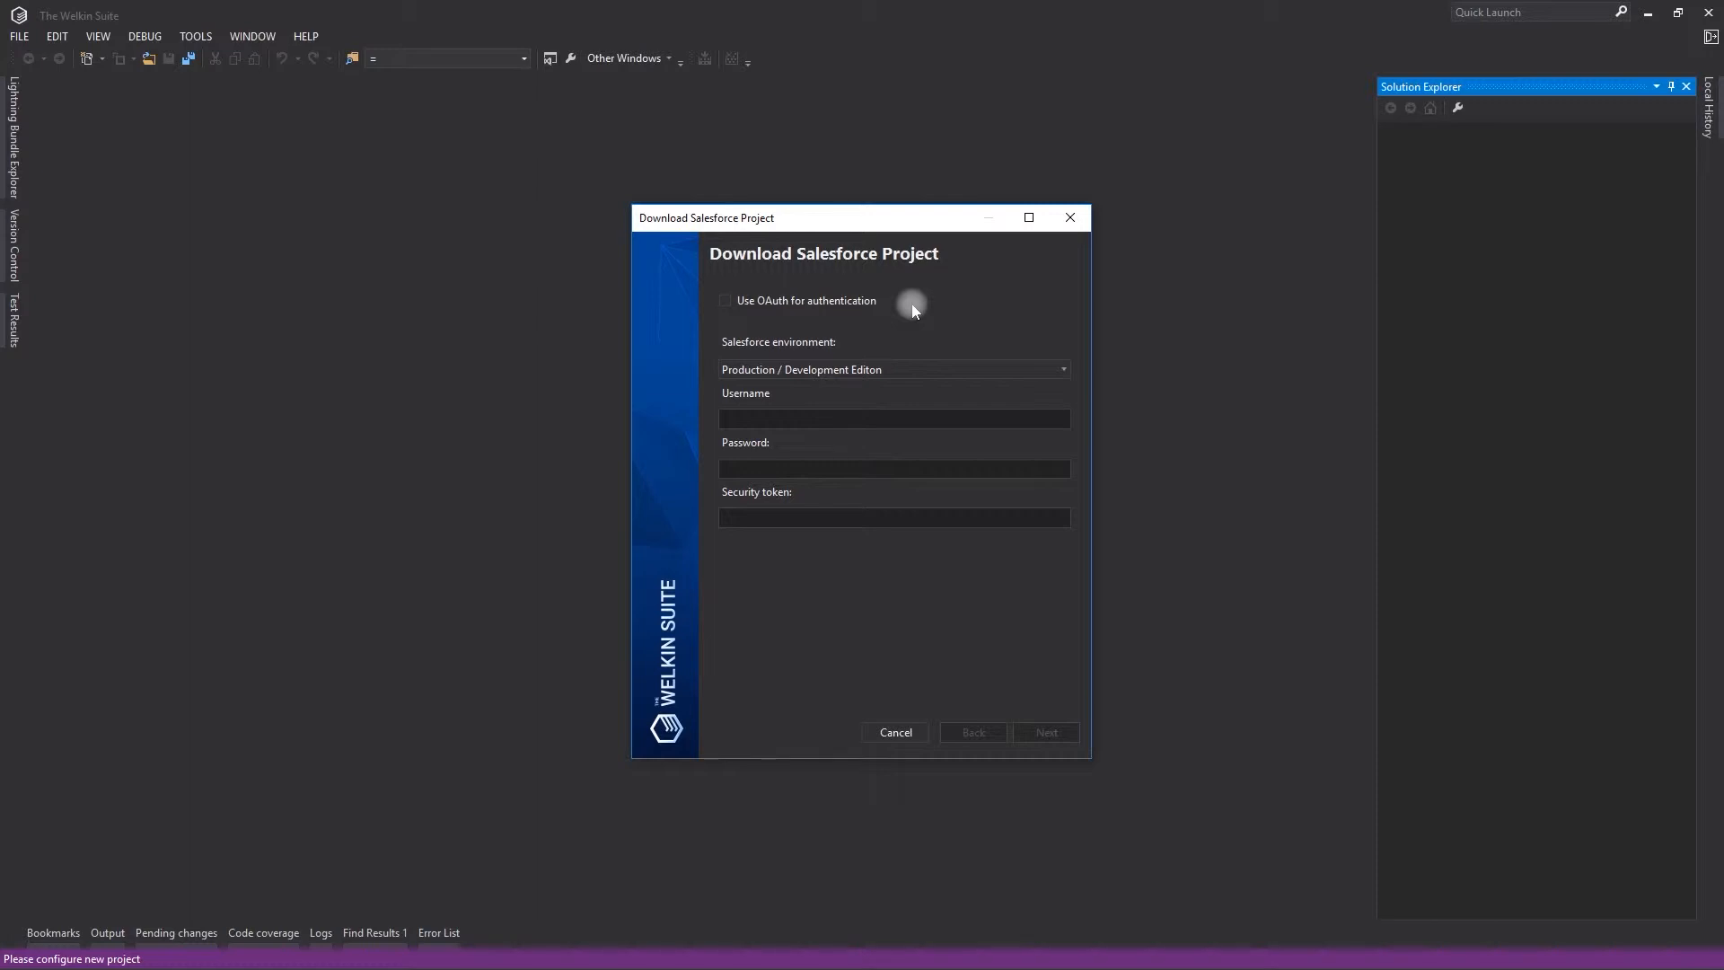
pyautogui.moveTo(807, 300)
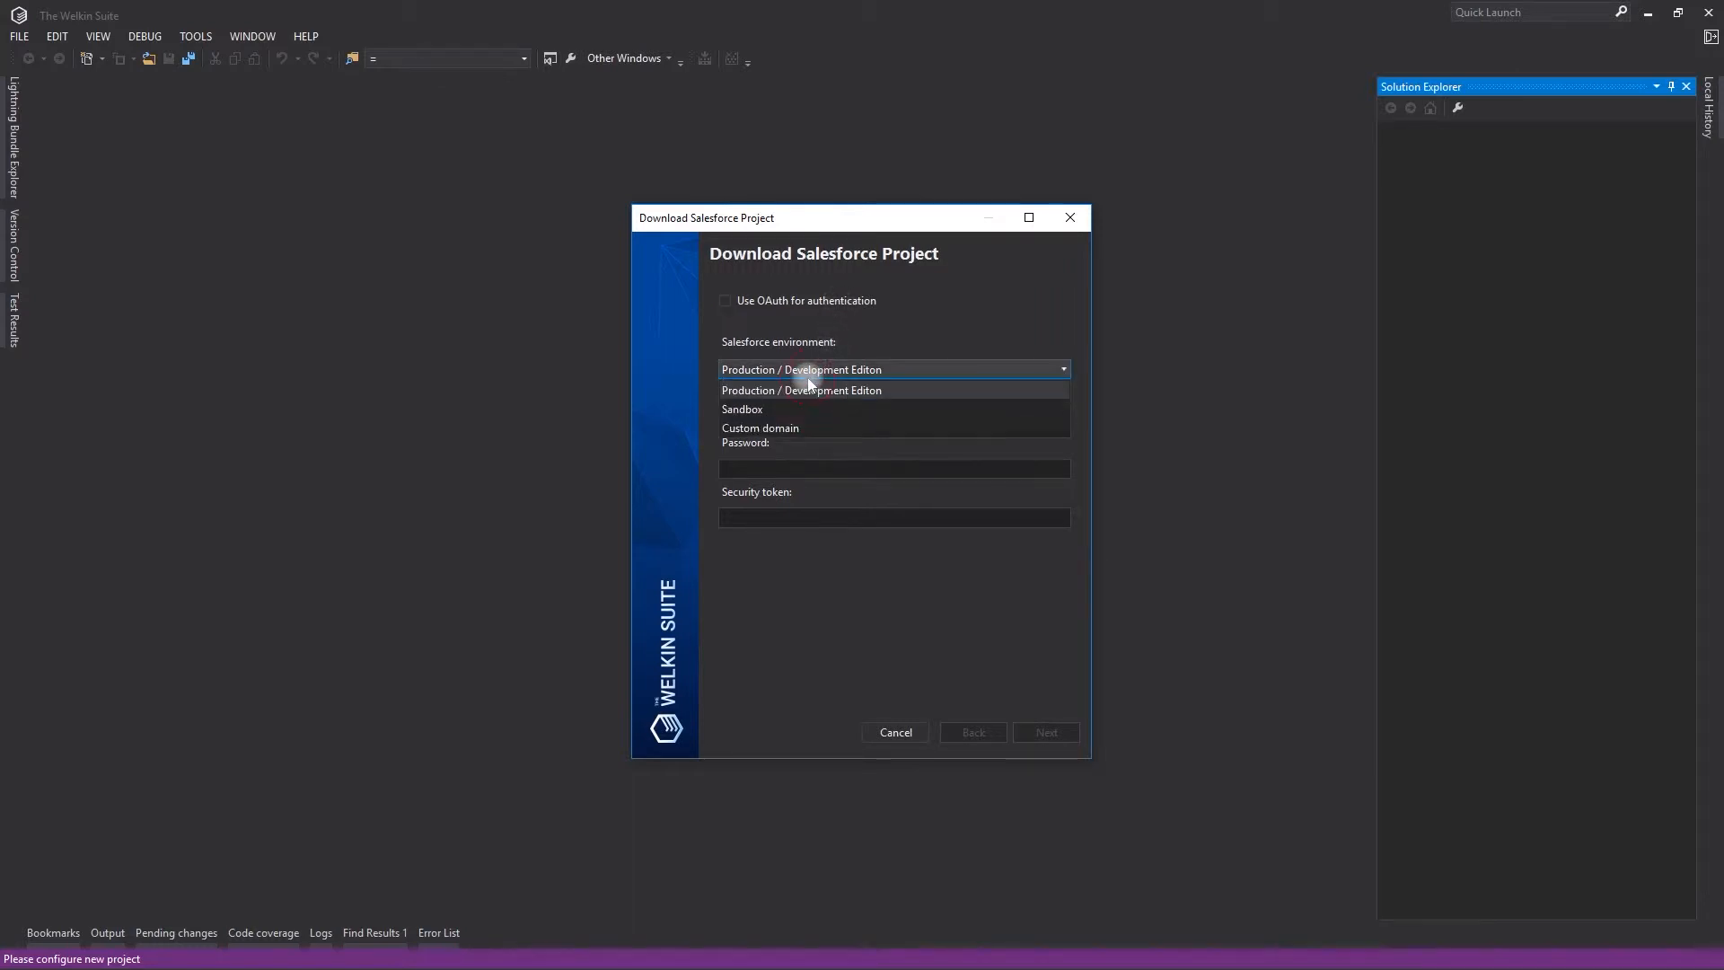
# - Keep the Production / Development Edition environment and fill in the org username, password and security token
pyautogui.click(801, 390)
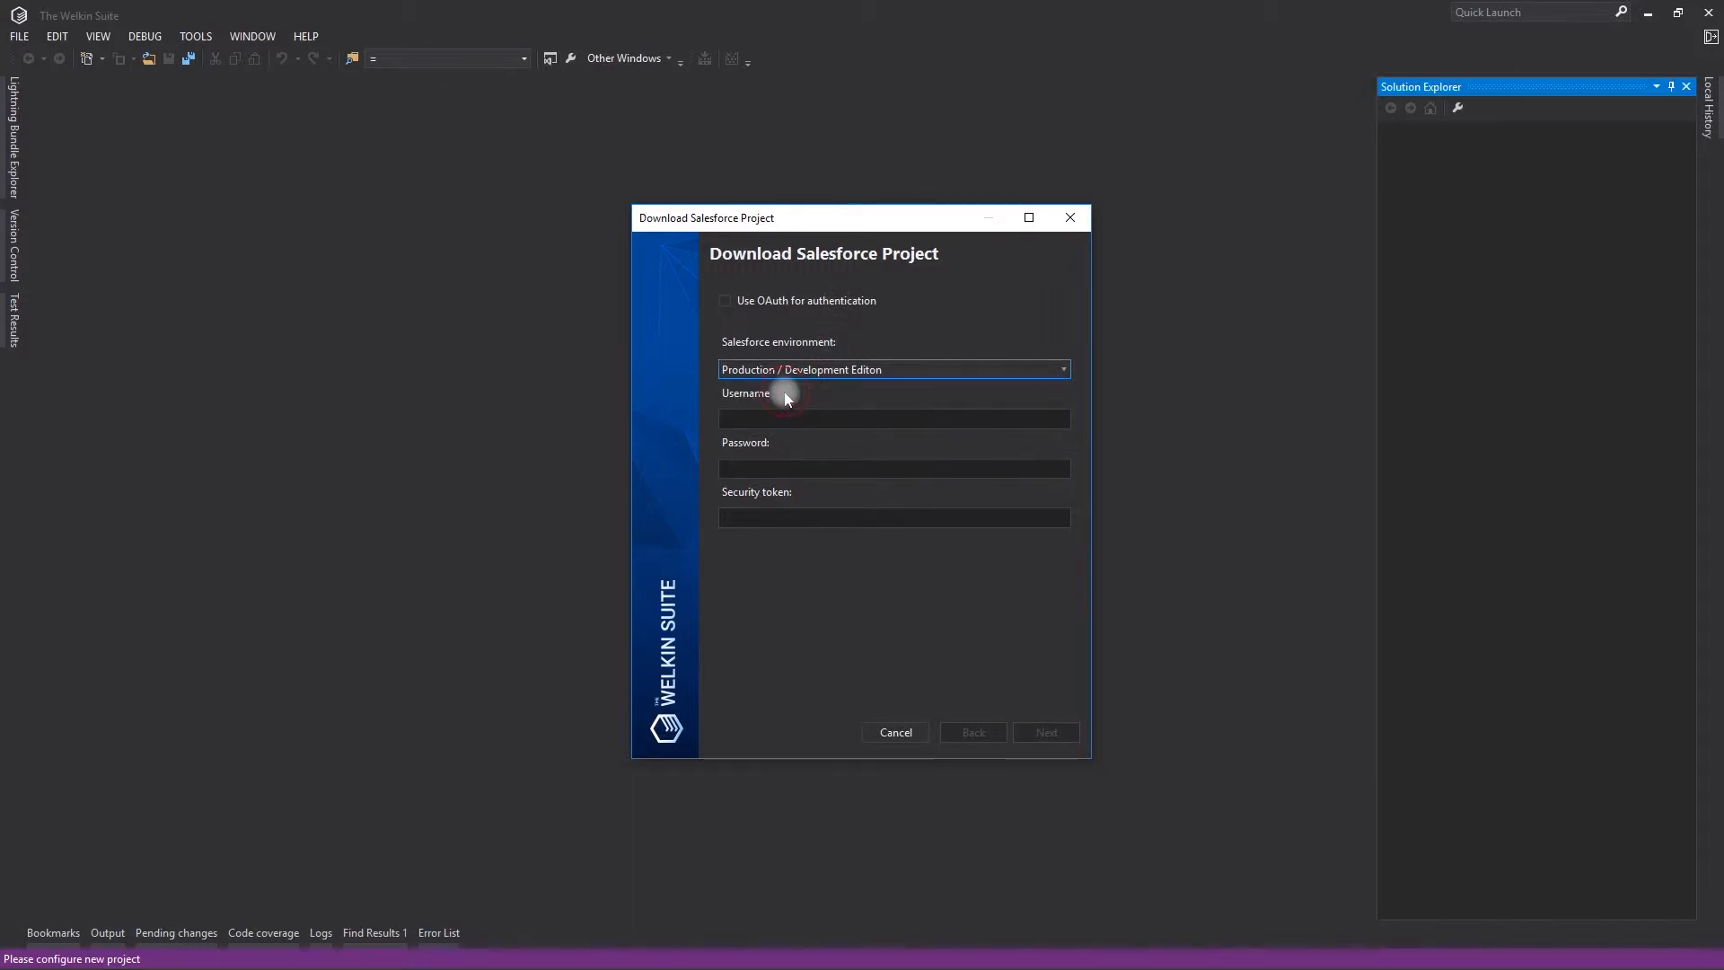
pyautogui.click(893, 419)
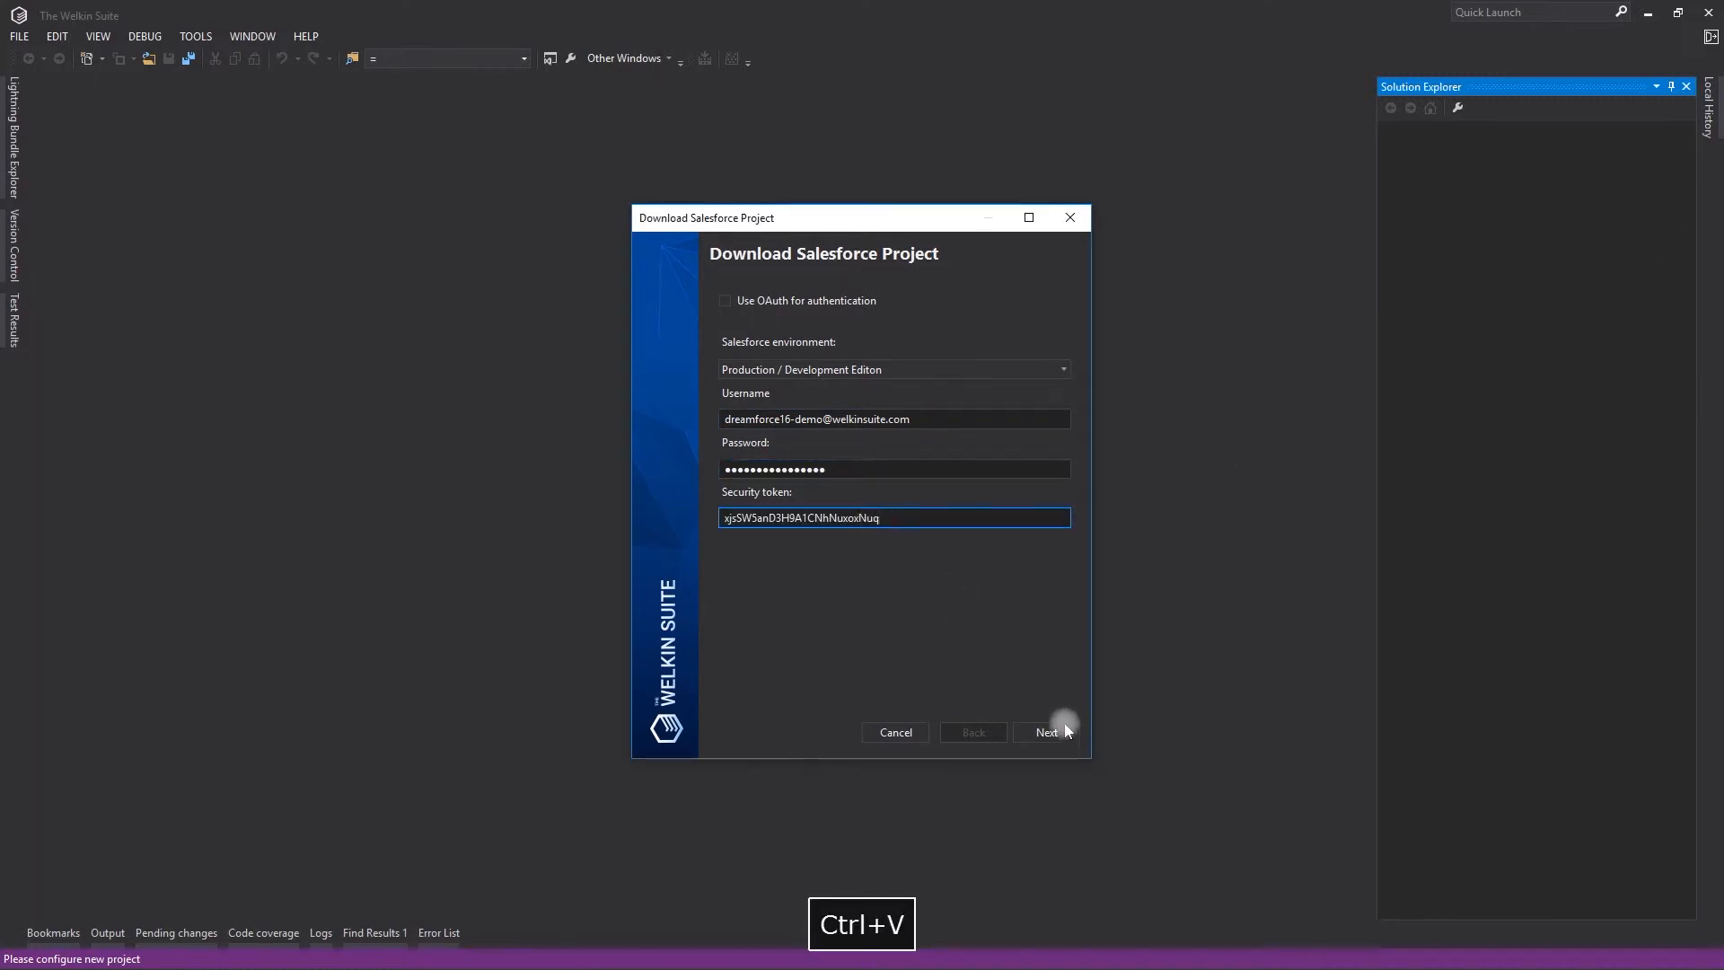
# - Log in, select the Action_Plans and ActionPlan__c custom tabs under Custom Tab, and continue
pyautogui.click(1043, 733)
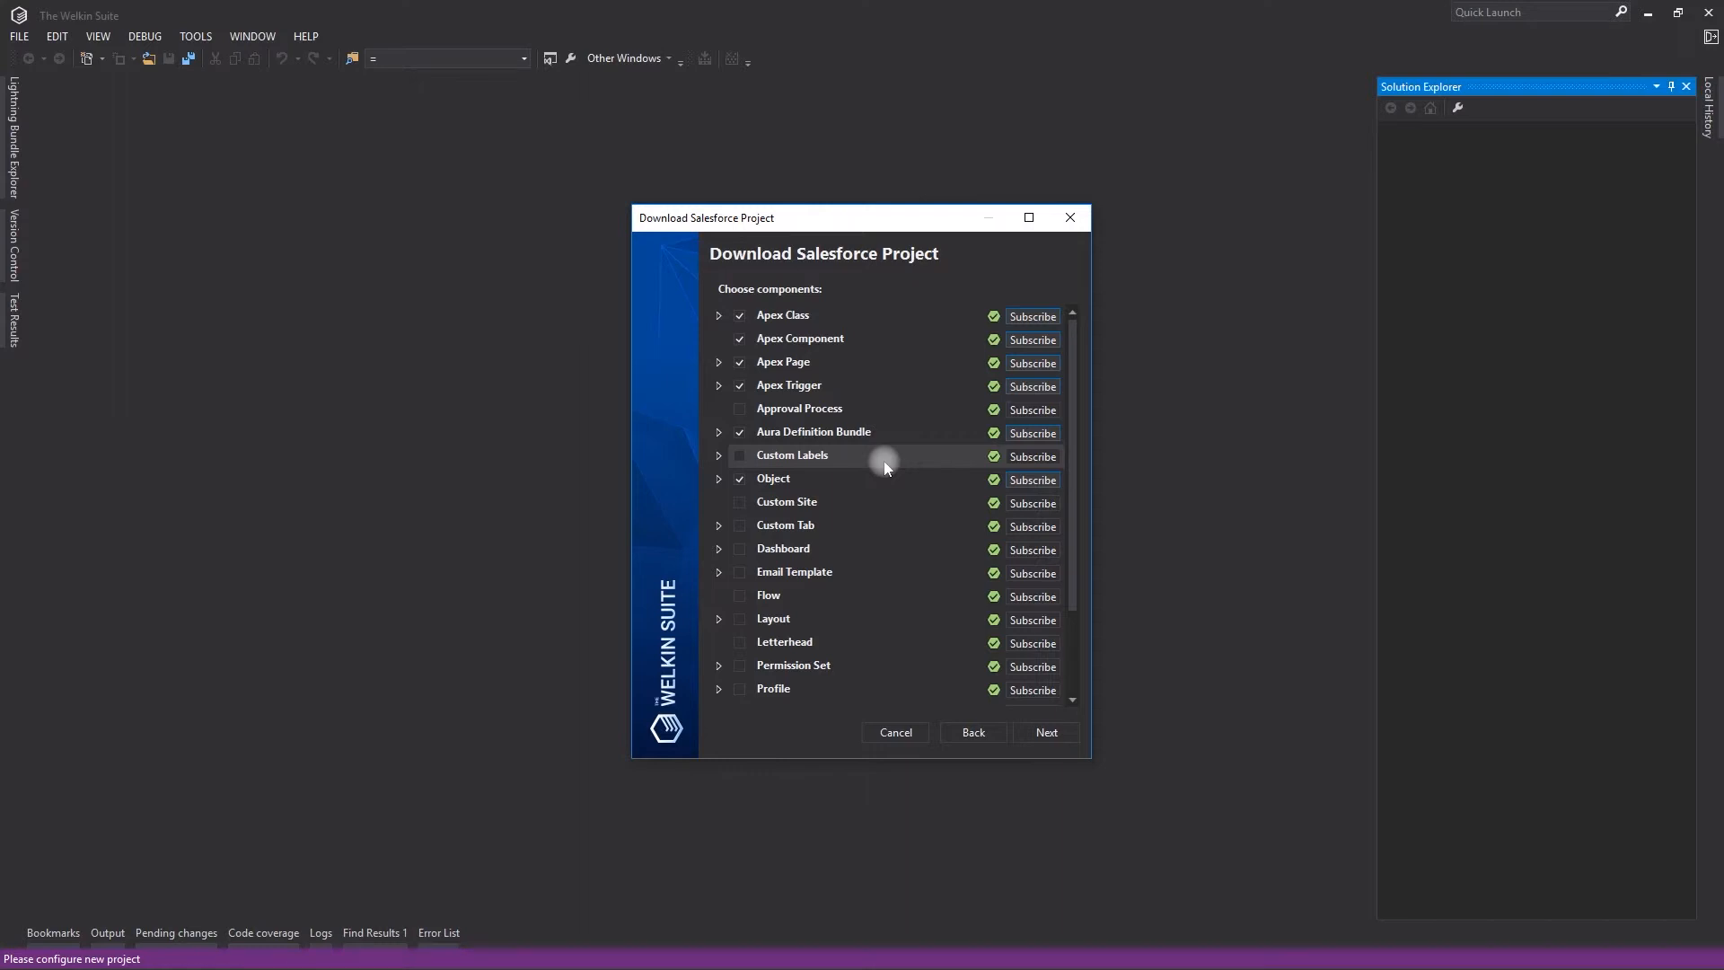
pyautogui.moveTo(1012, 473)
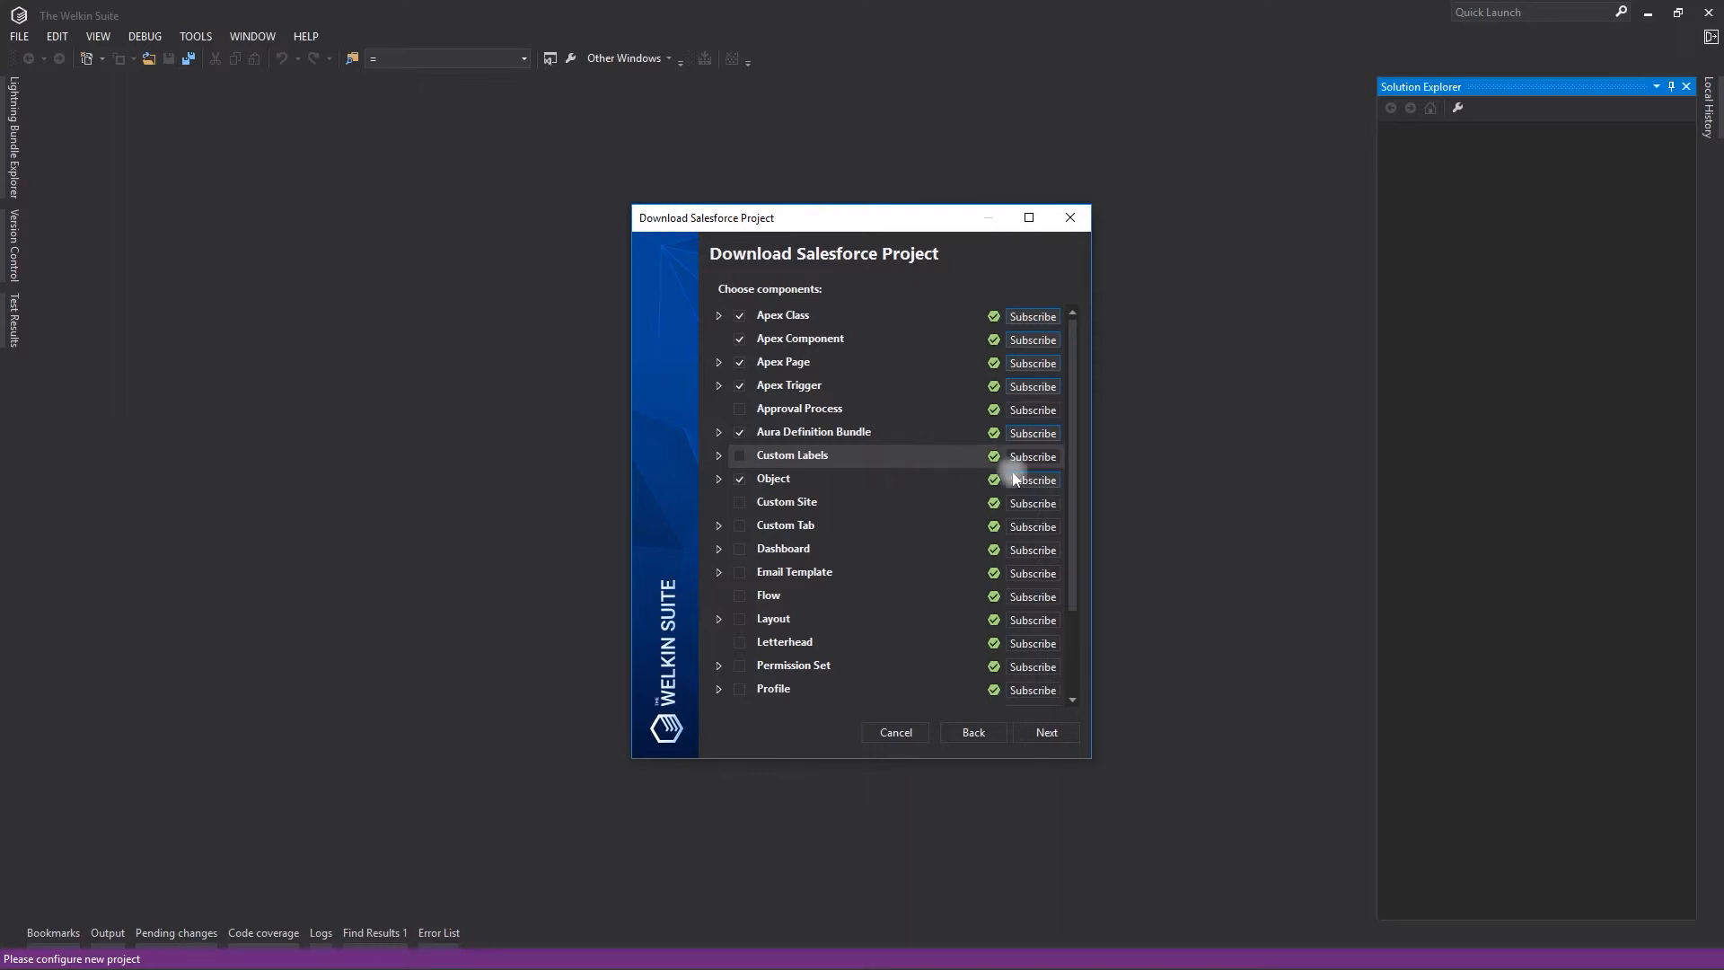
pyautogui.scroll(-3)
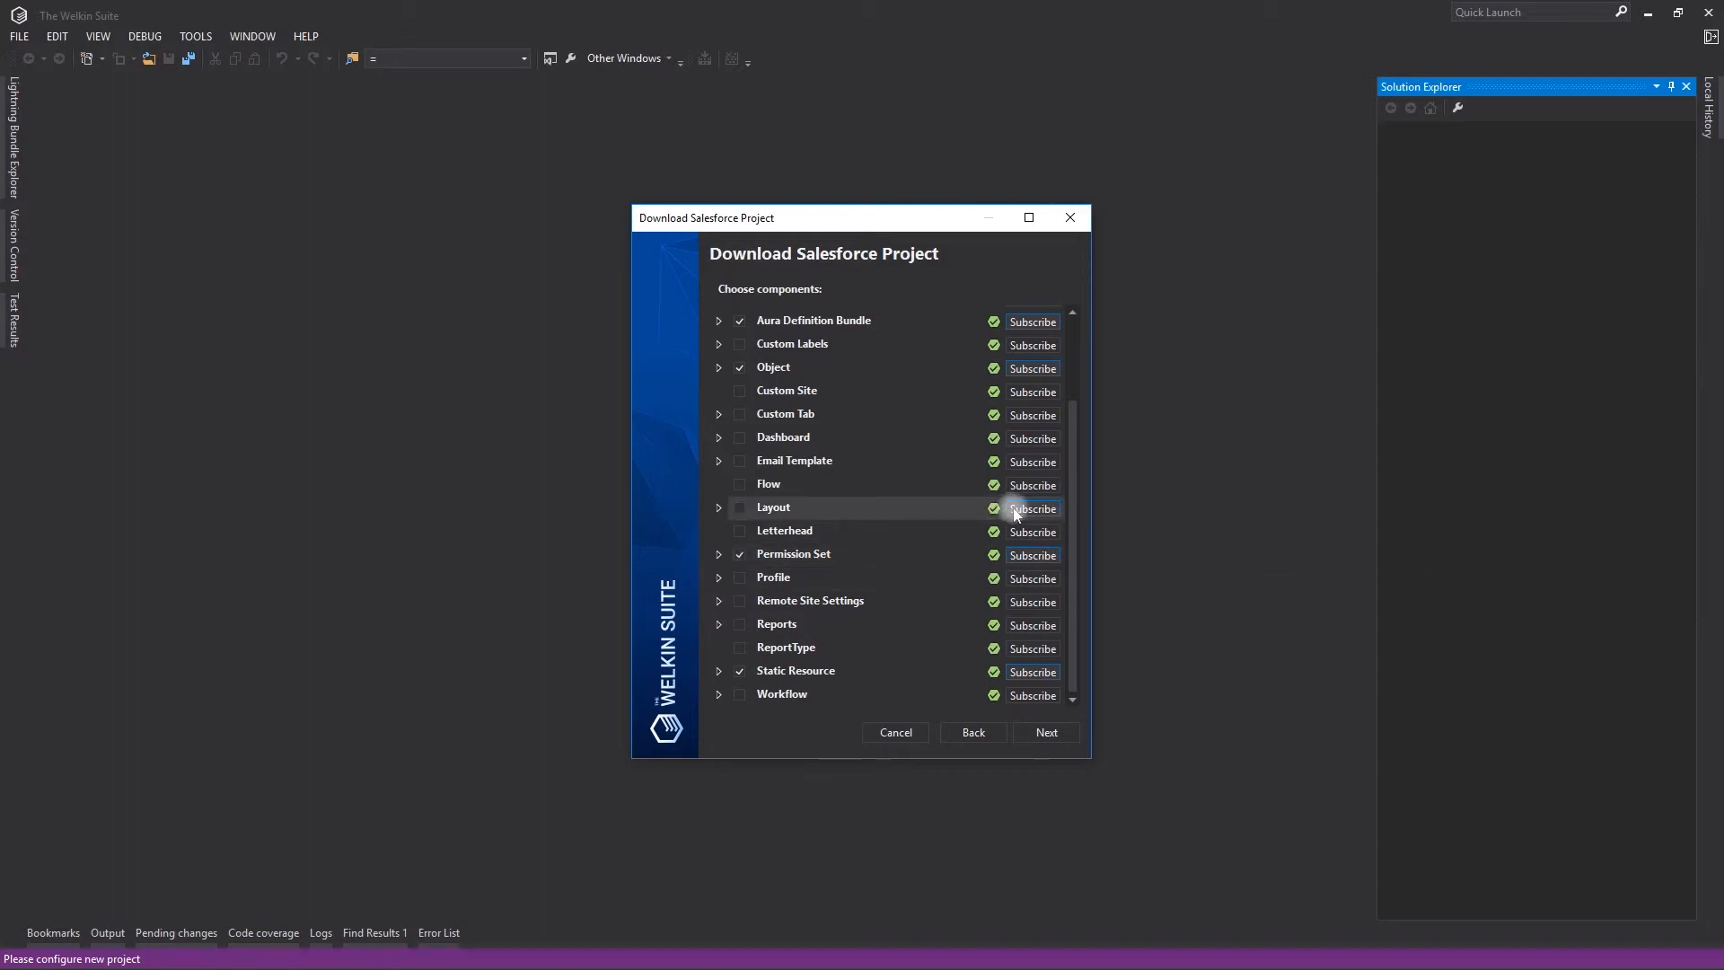
pyautogui.click(718, 413)
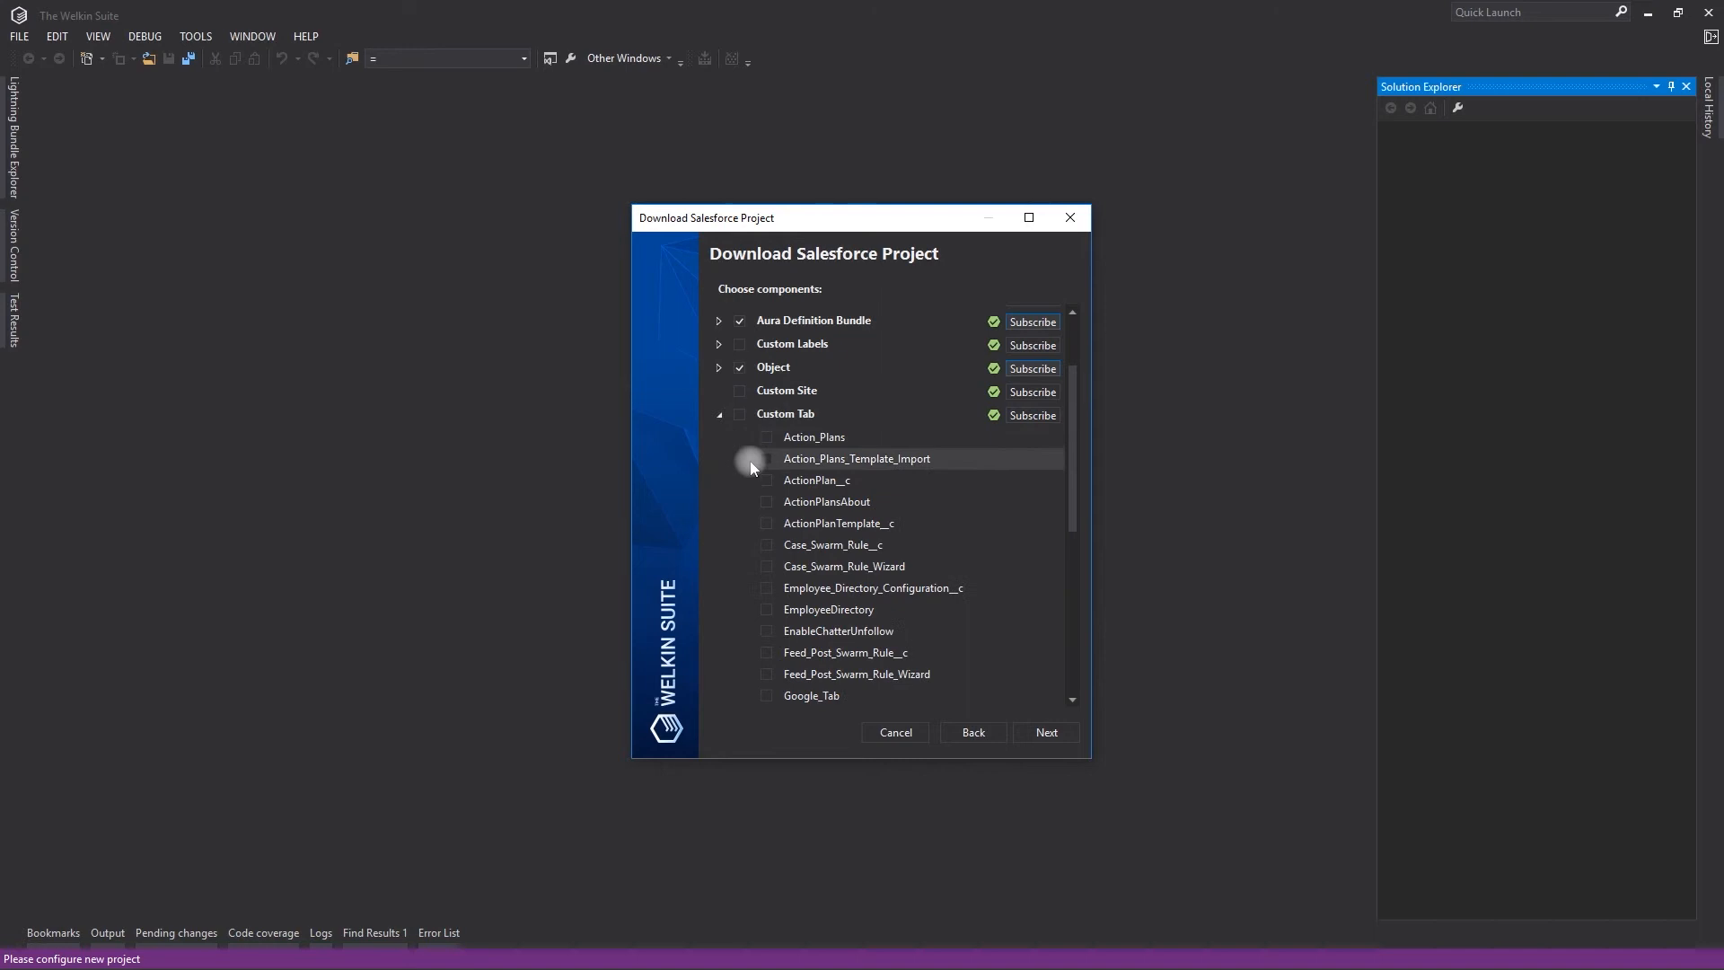
pyautogui.click(766, 436)
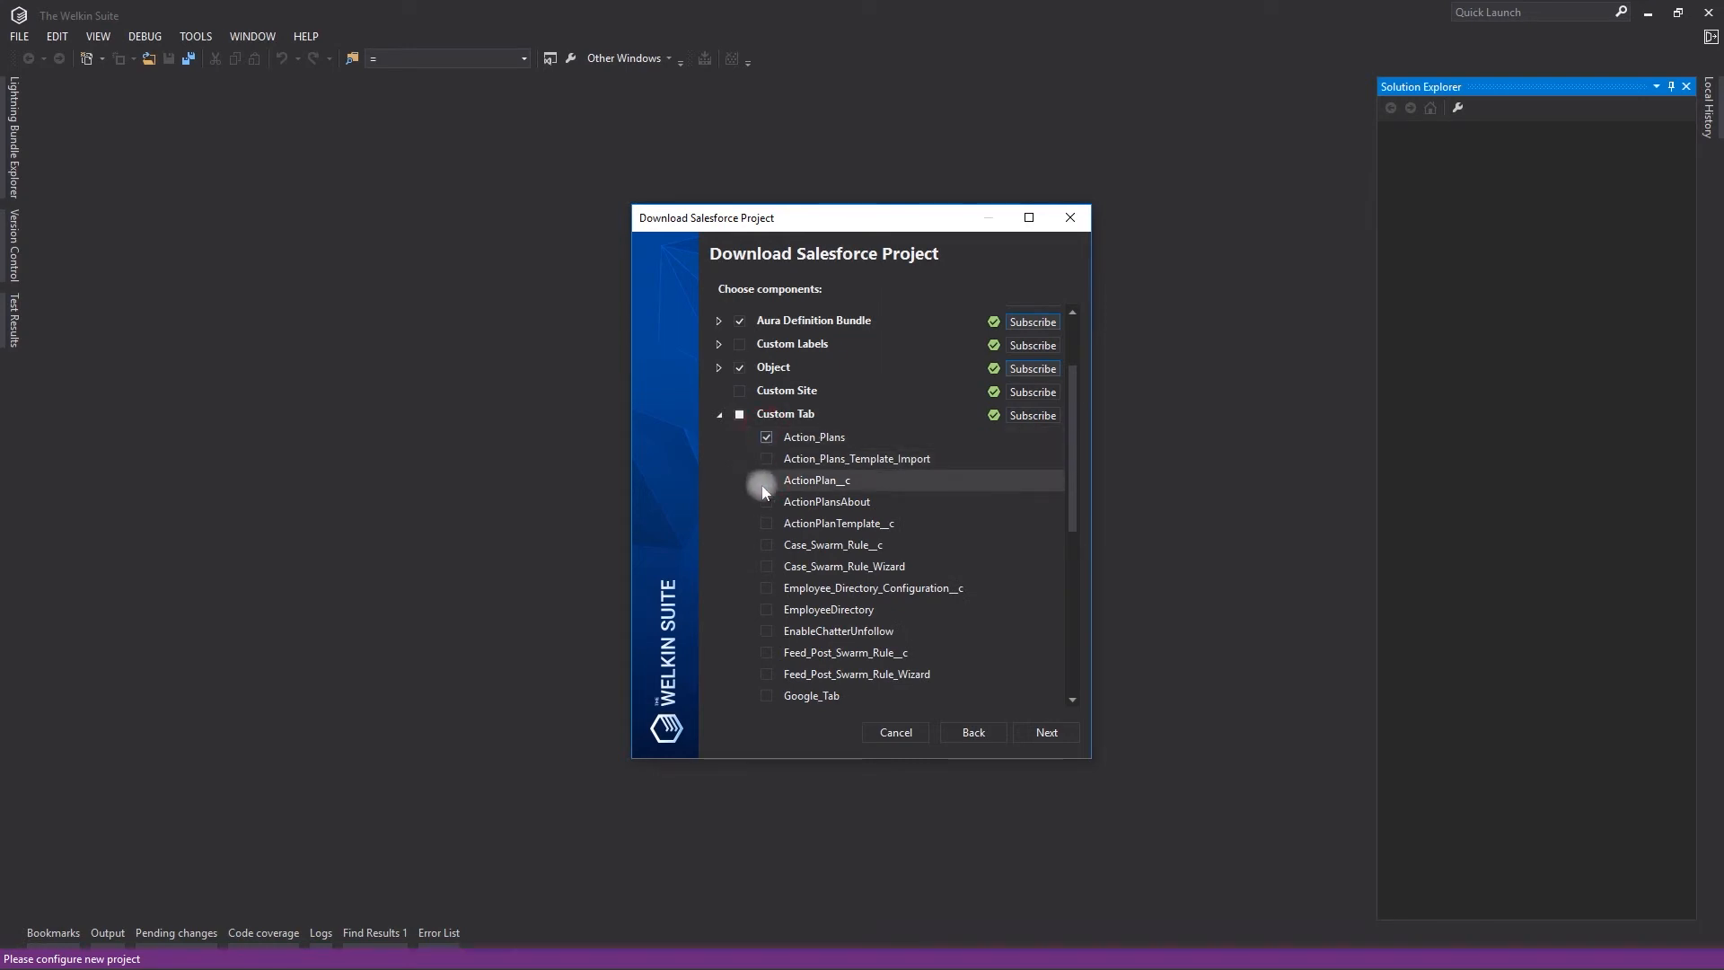
pyautogui.click(765, 482)
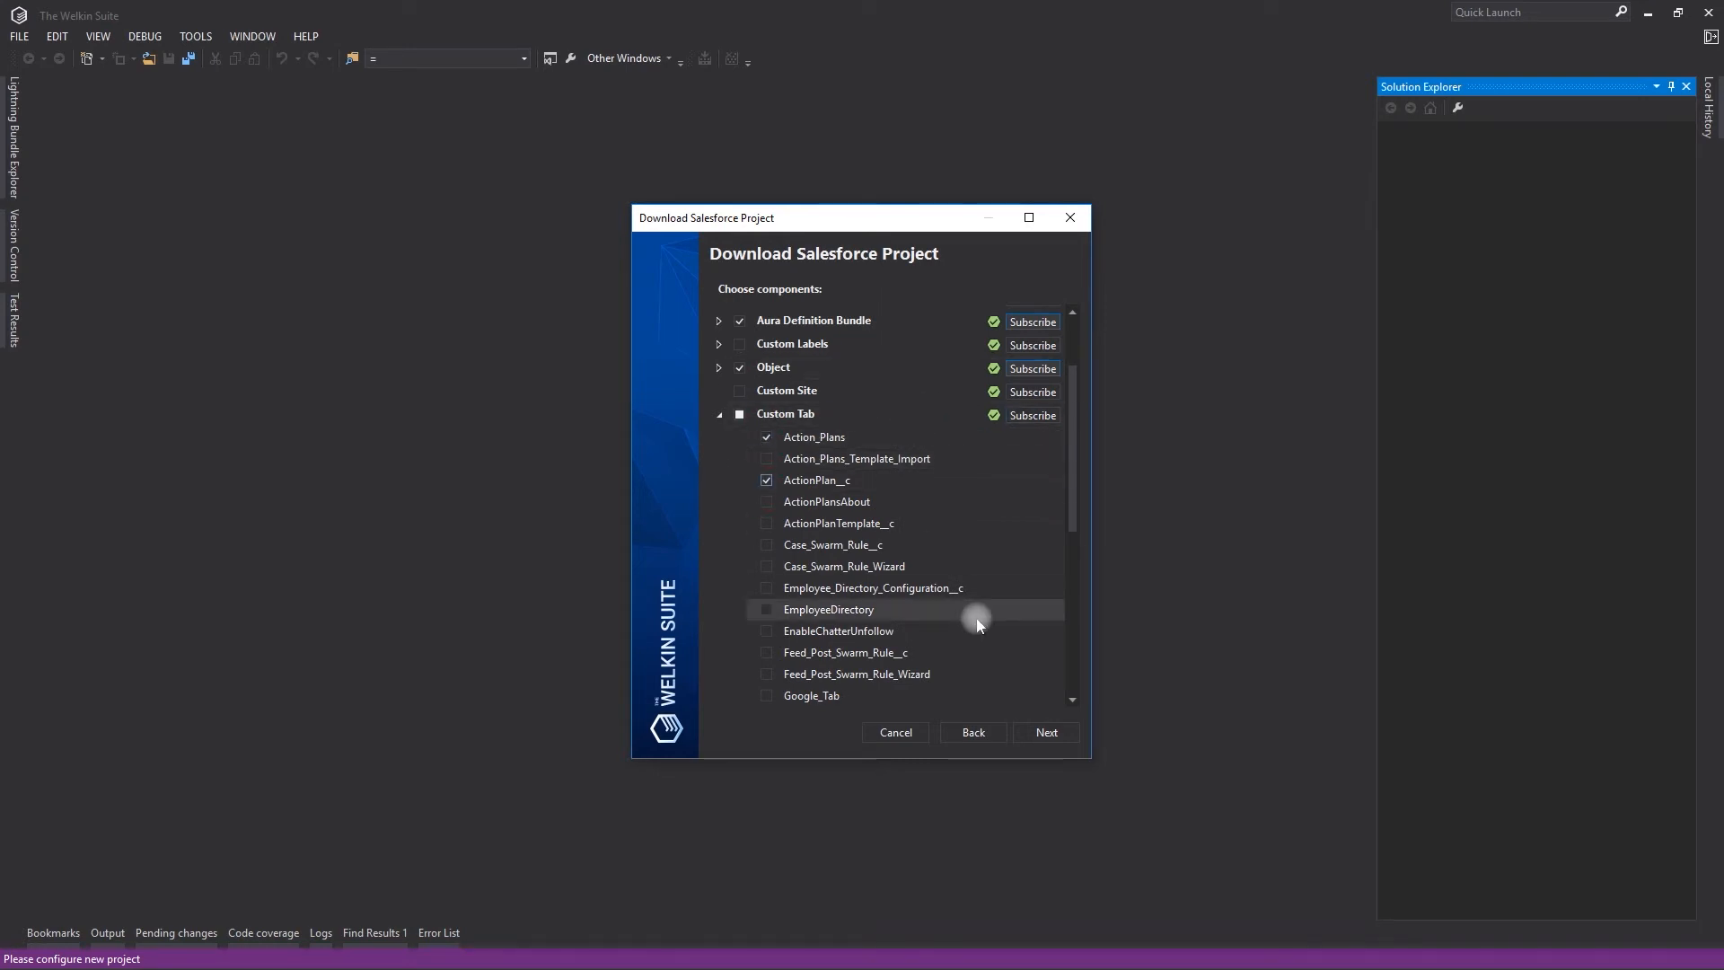
pyautogui.click(1044, 733)
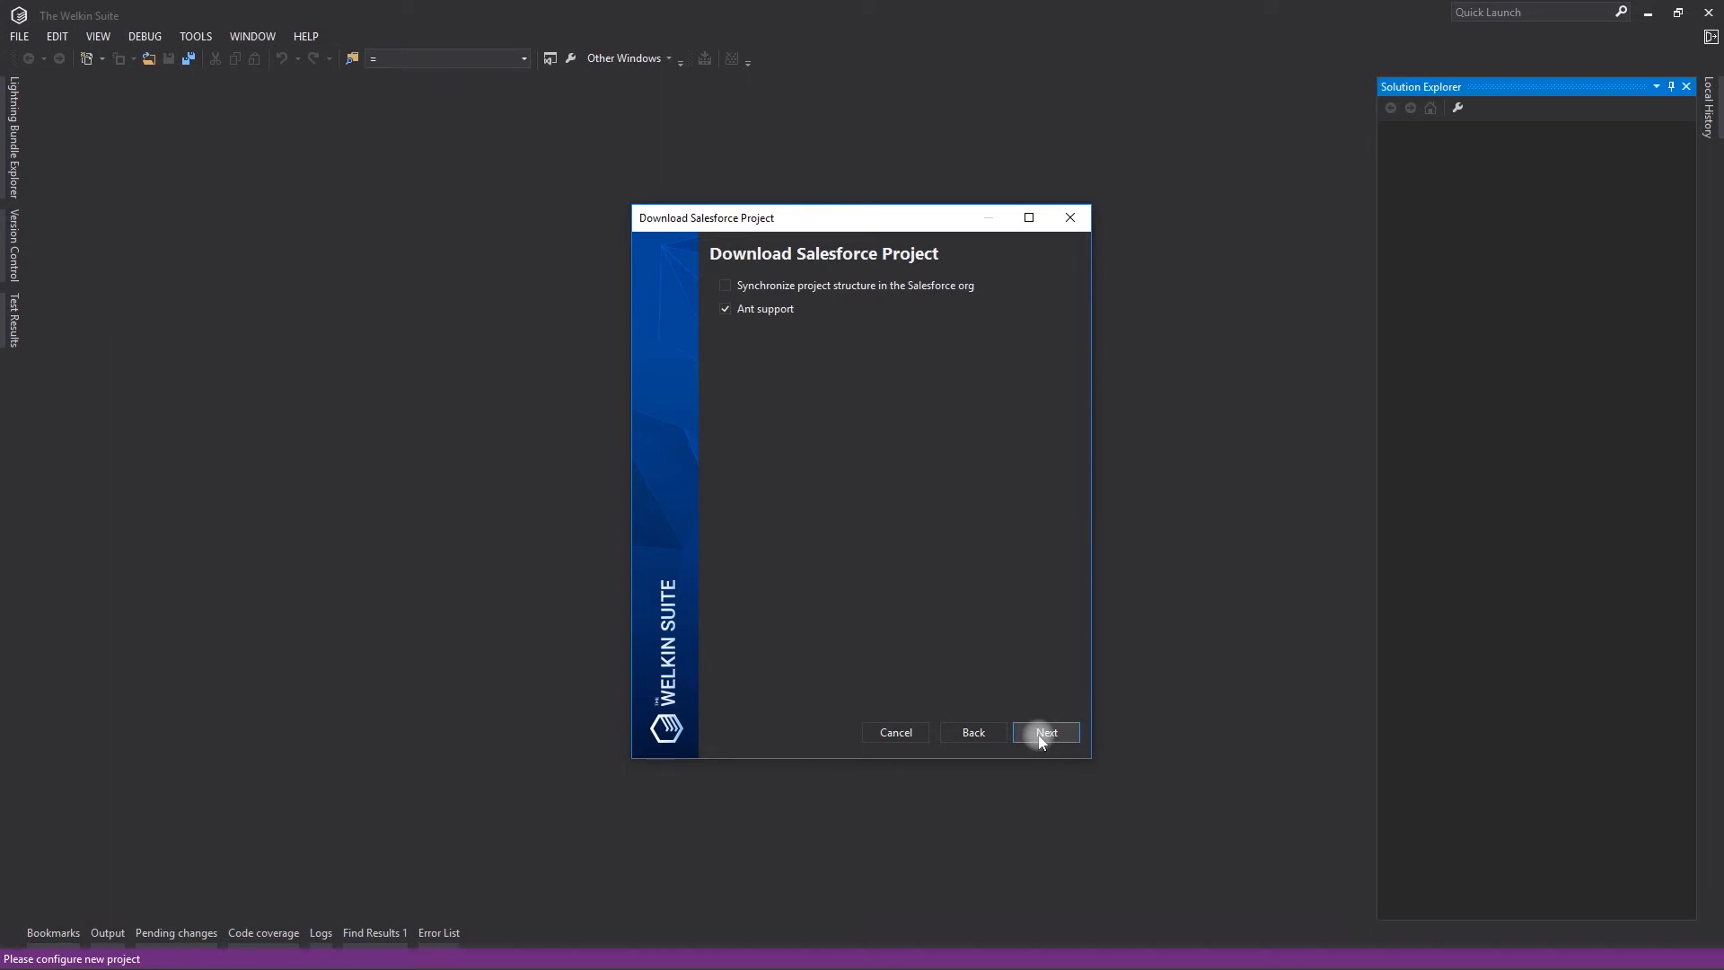
# - Download the project with Ant support enabled until the wizard reports it arrived
pyautogui.click(1043, 732)
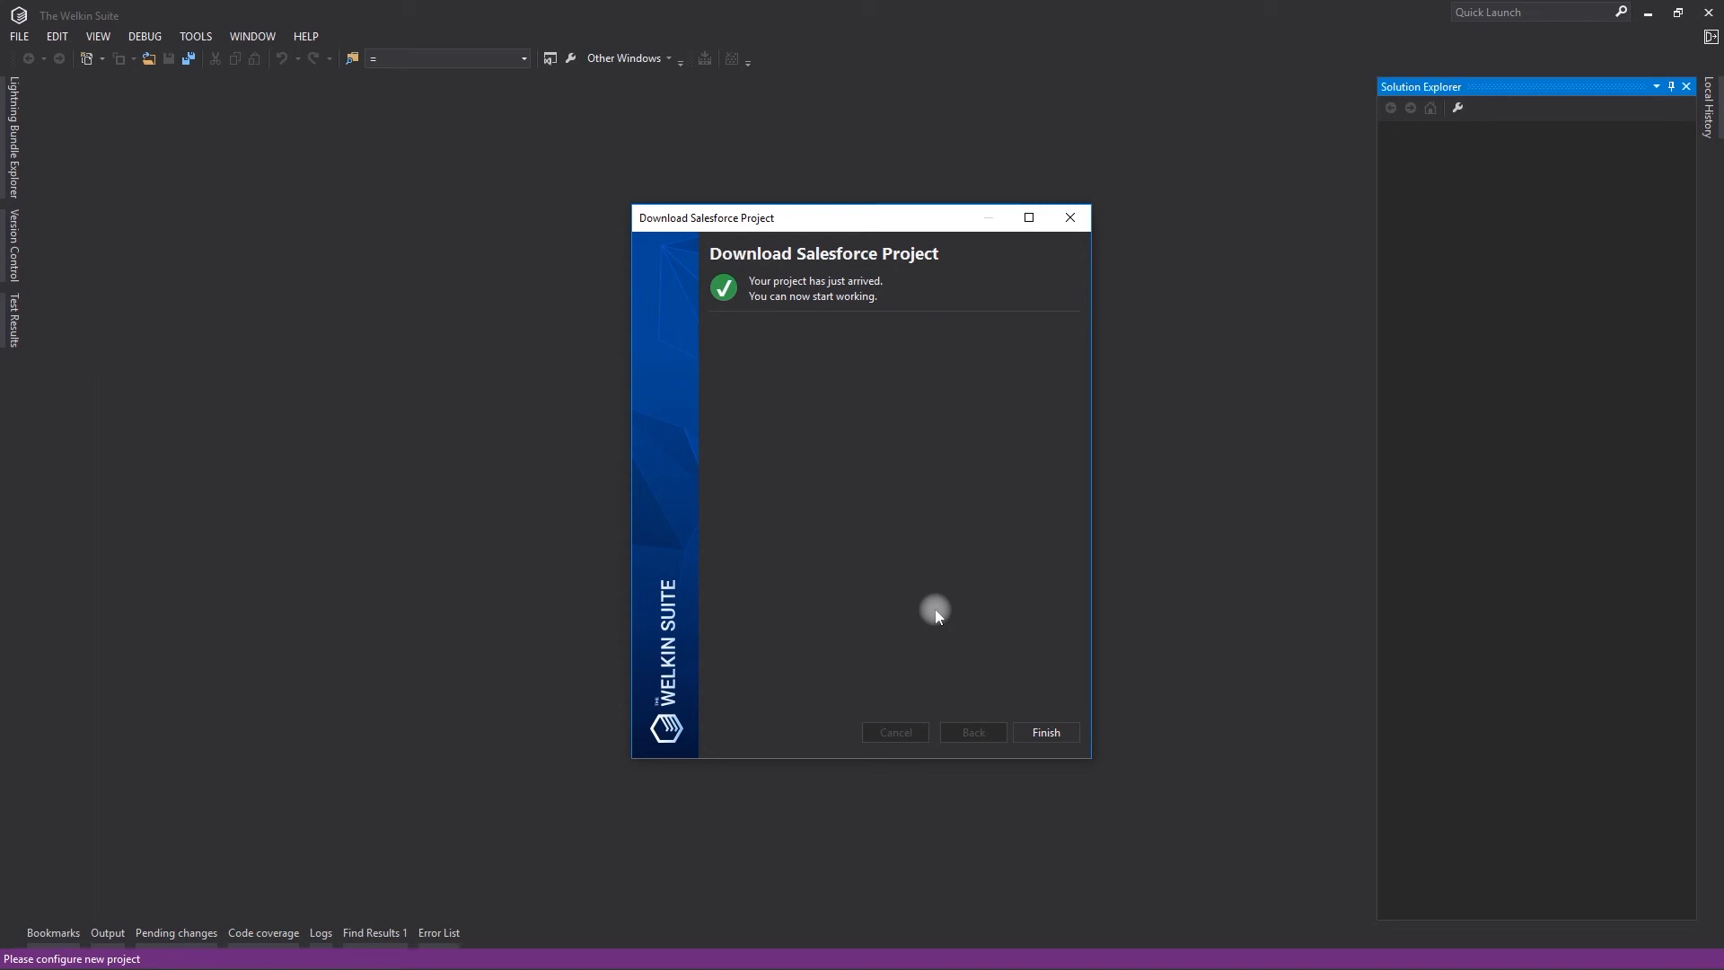
pyautogui.moveTo(943, 475)
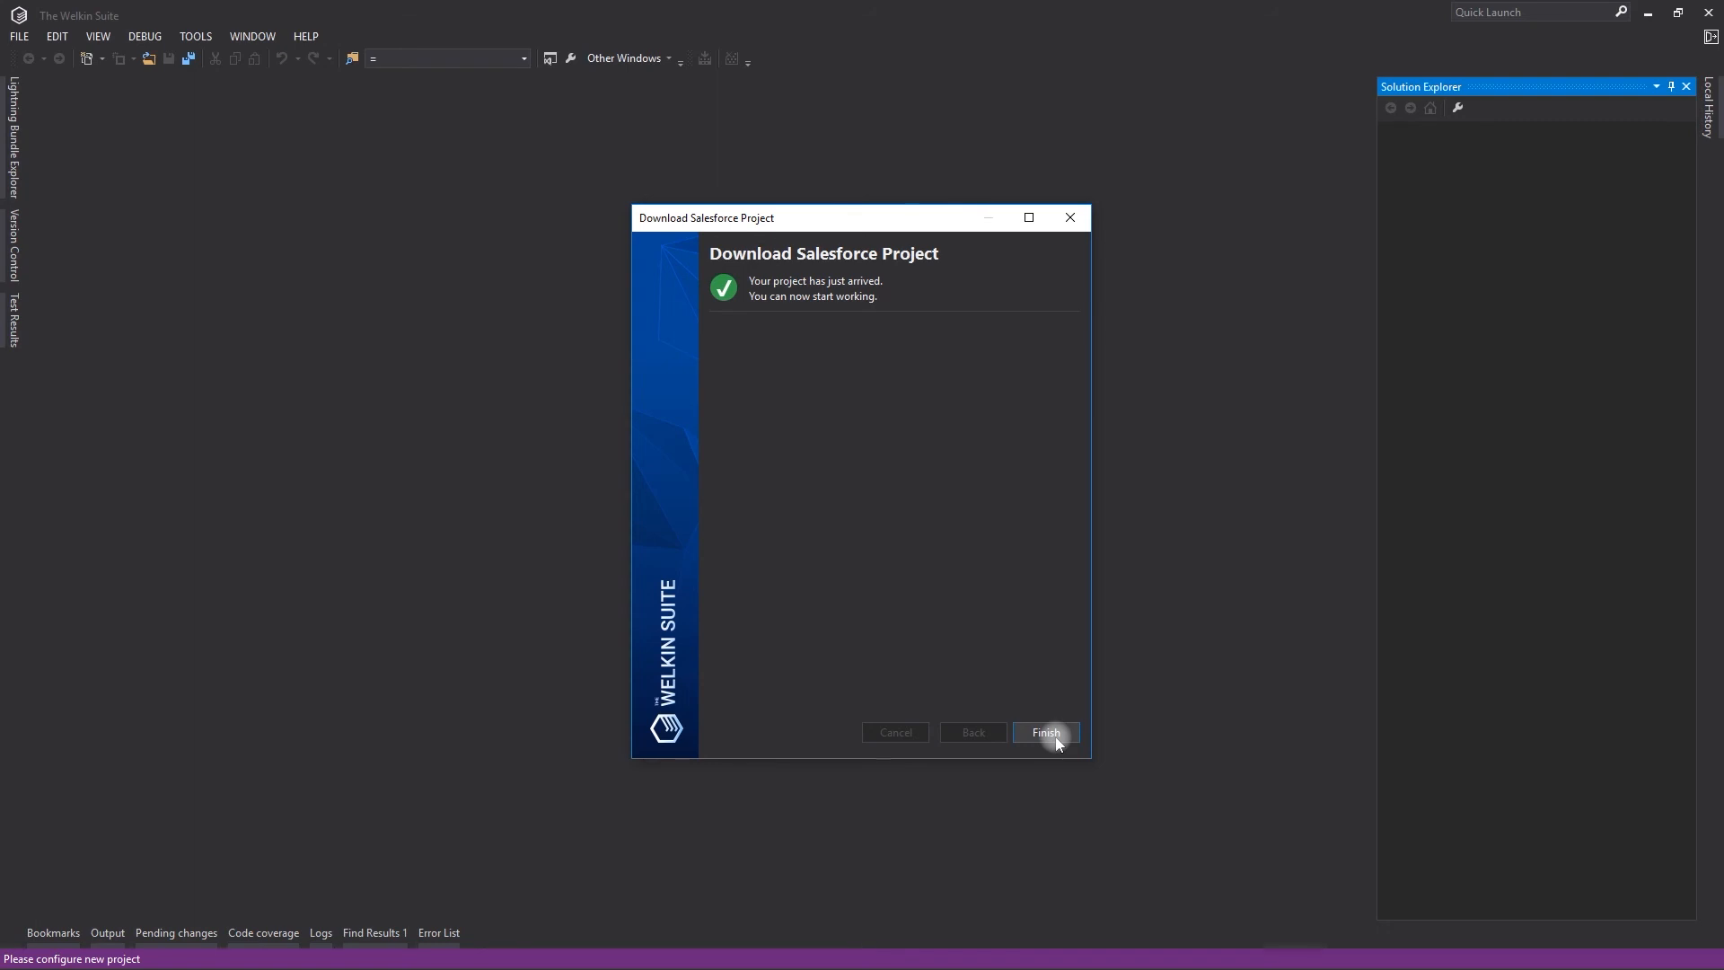
# - Finish the wizard so the 'GettingStarted' project is created in the IDE
pyautogui.click(1044, 733)
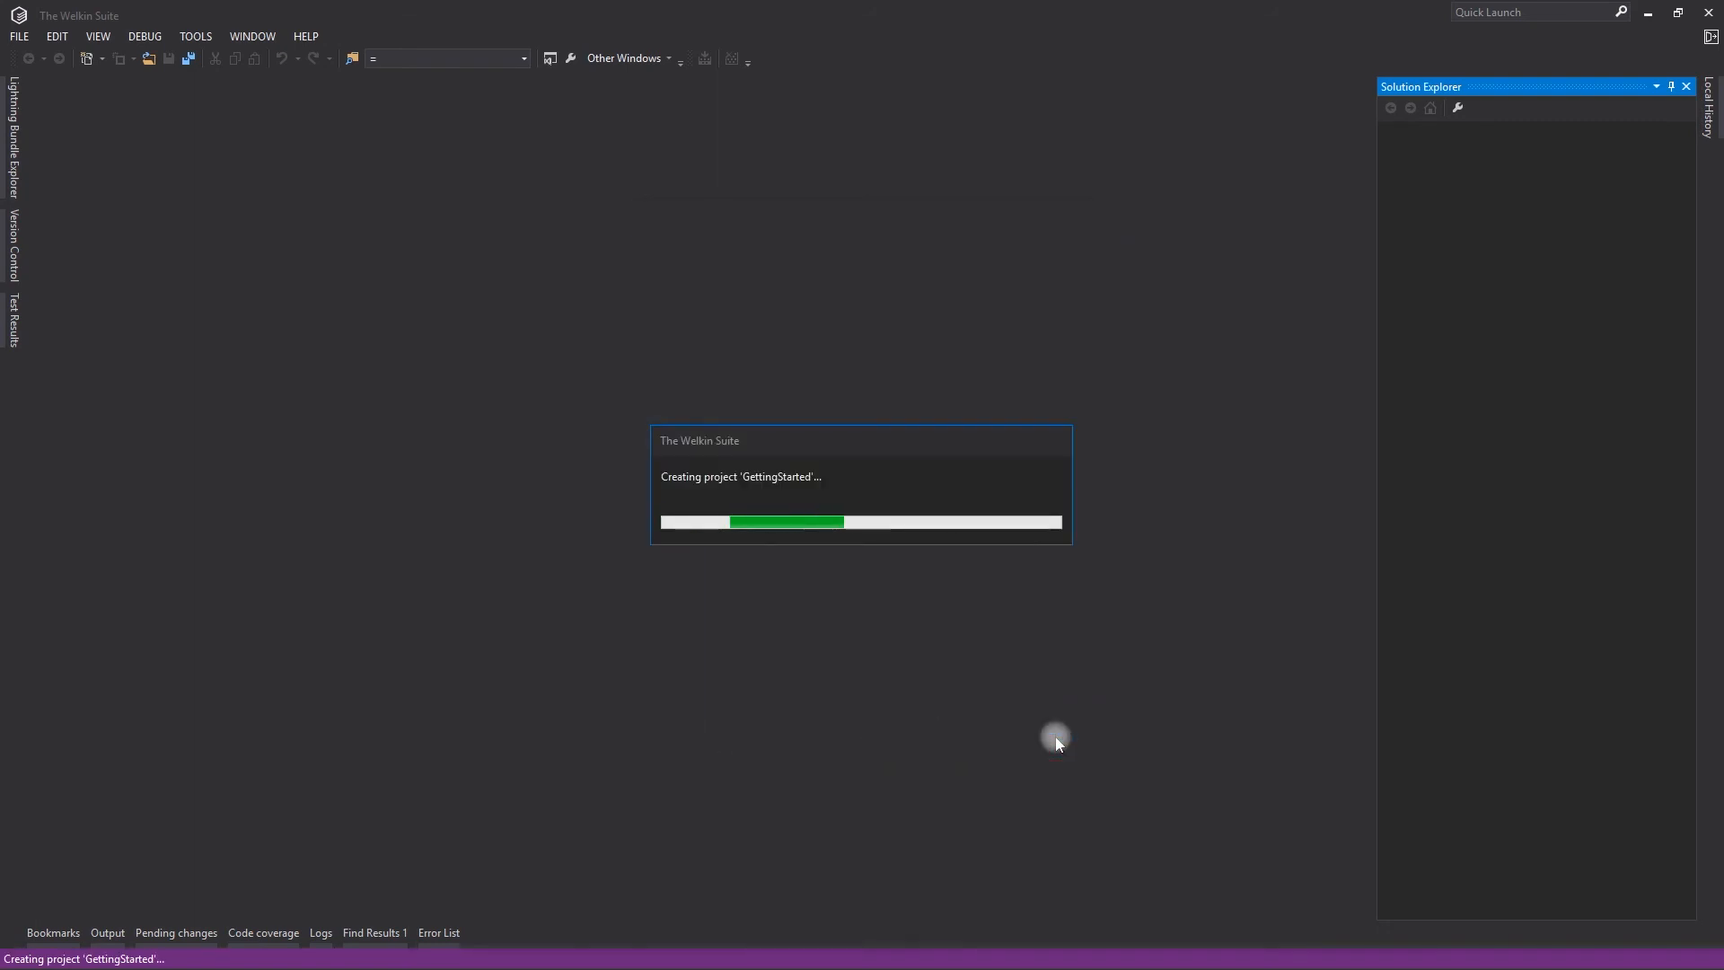